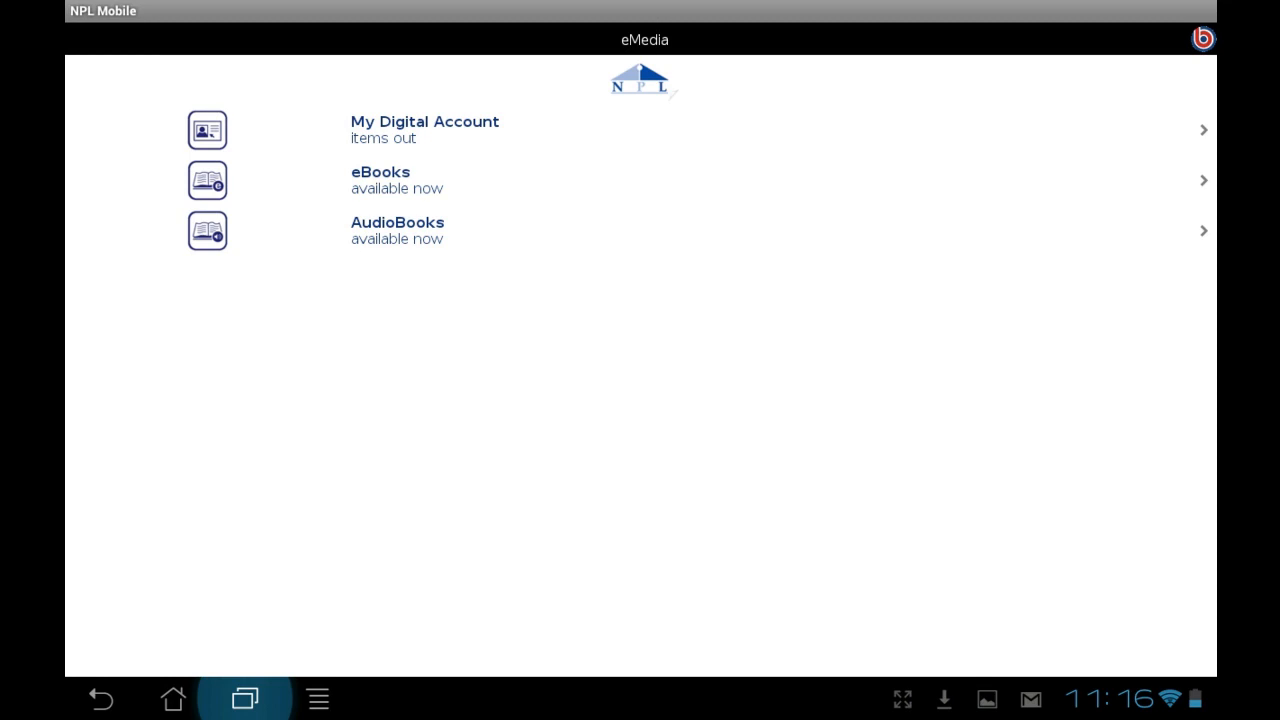
Pick 'How the States Got Their Shapes' from the eBooks list and choose to download it.
{"action": "left_click", "coordinate": [380, 180]}
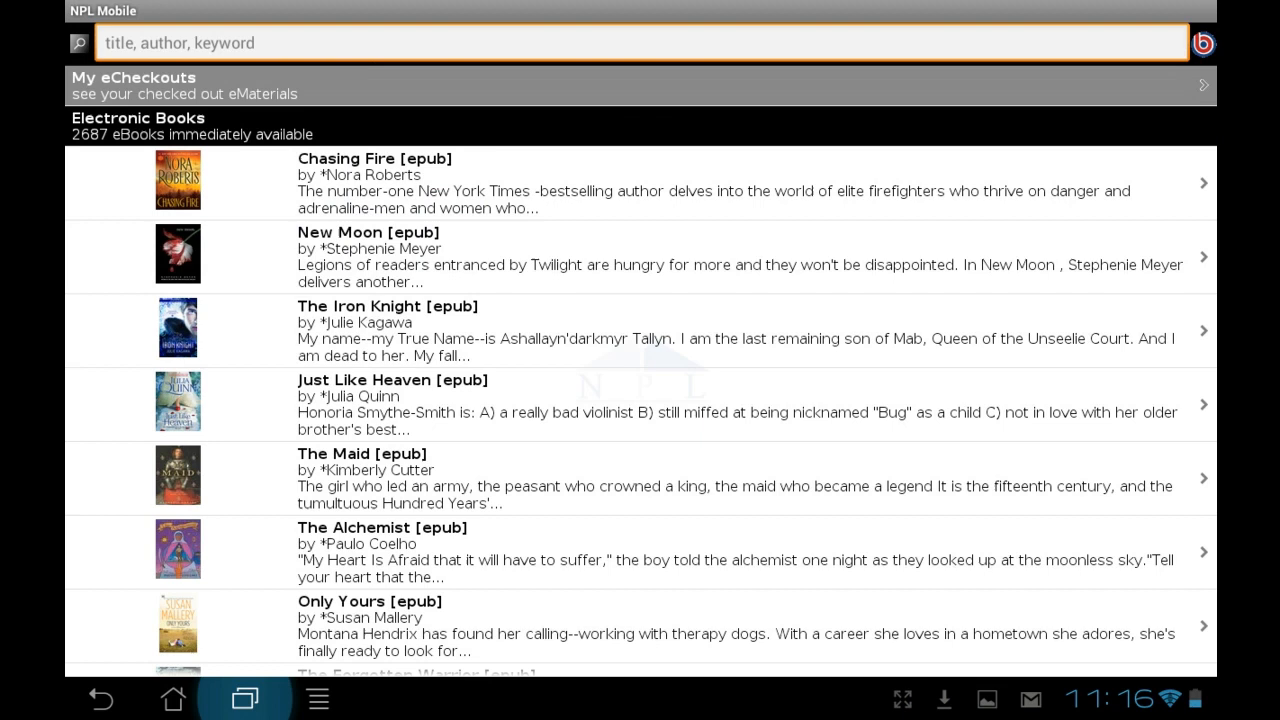
{"action": "left_click", "coordinate": [640, 43]}
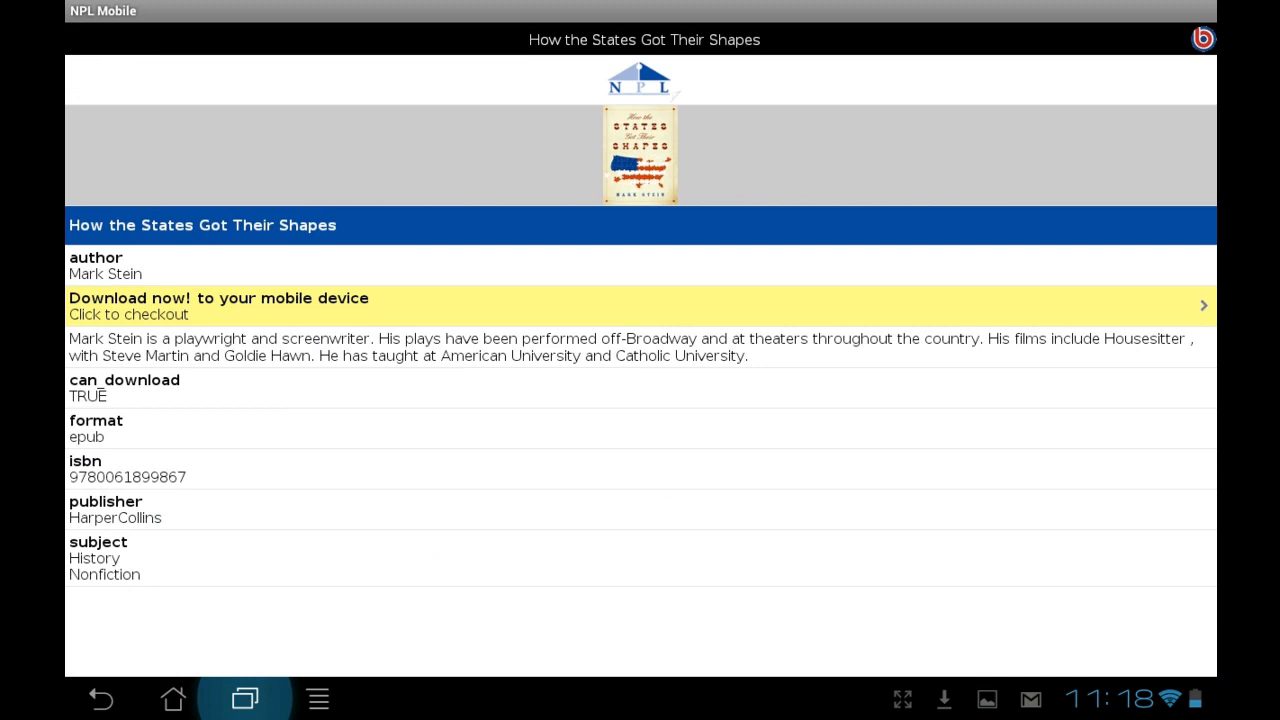
{"action": "left_click", "coordinate": [640, 305]}
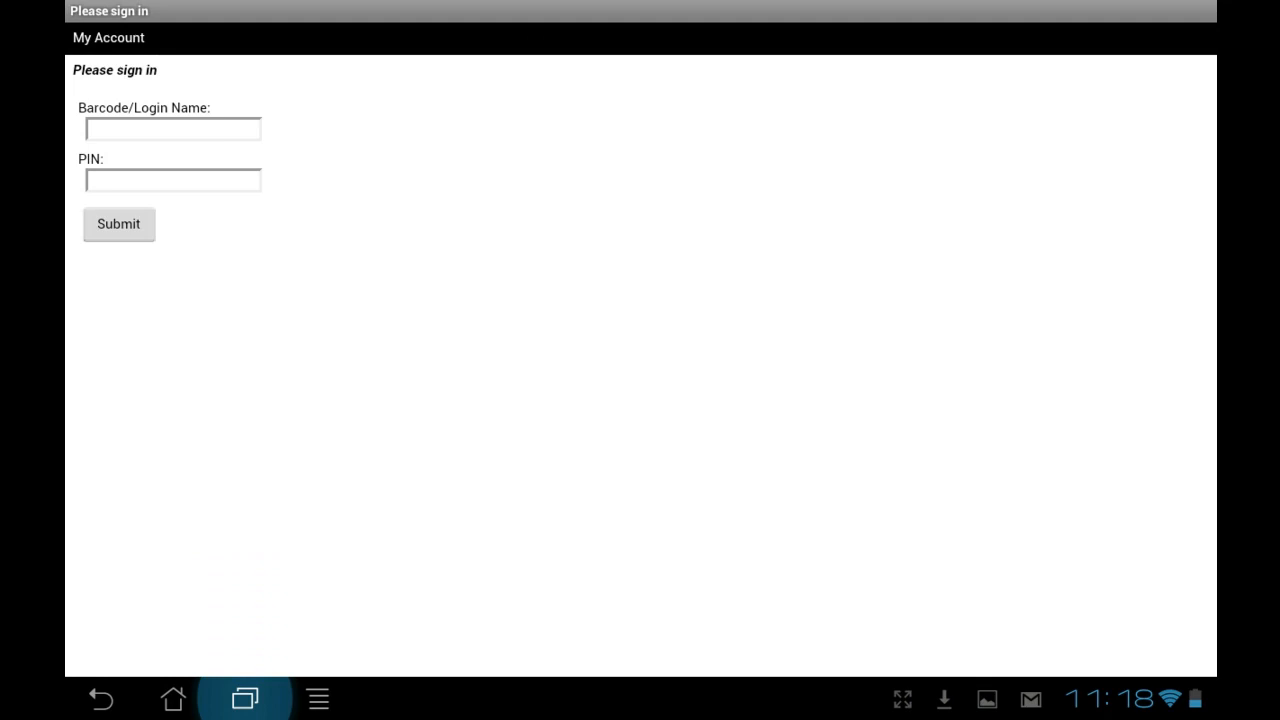
Sign in with the library barcode and PIN, then dismiss the OverDrive version notes.
{"action": "left_click", "coordinate": [118, 223]}
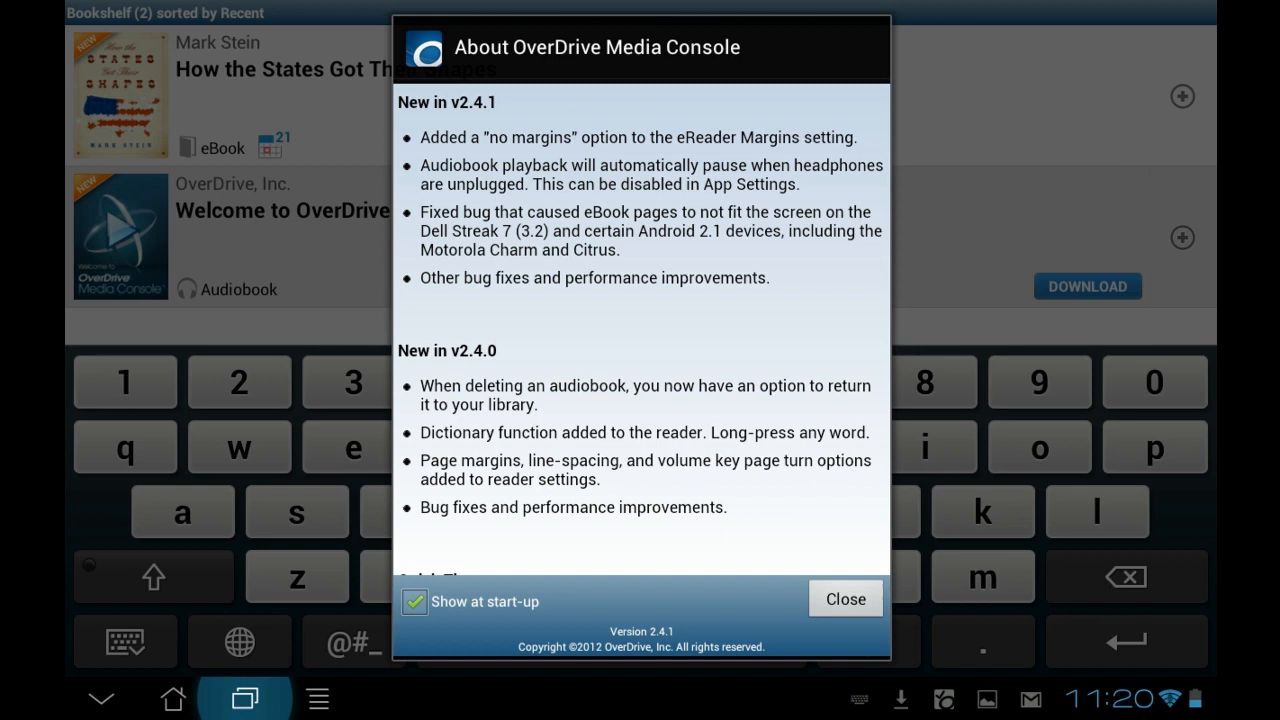
{"action": "left_click", "coordinate": [844, 598]}
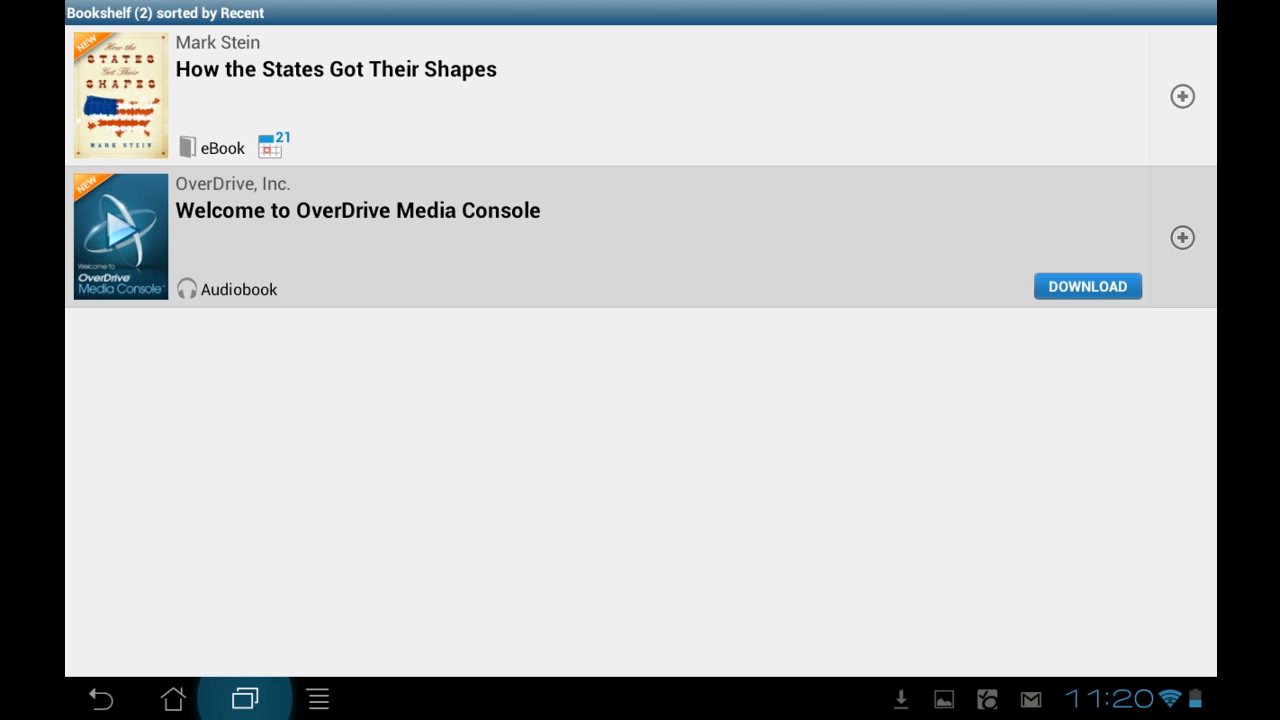
Open 'How the States Got Their Shapes' from the OverDrive bookshelf in the reader.
{"action": "left_click", "coordinate": [1181, 96]}
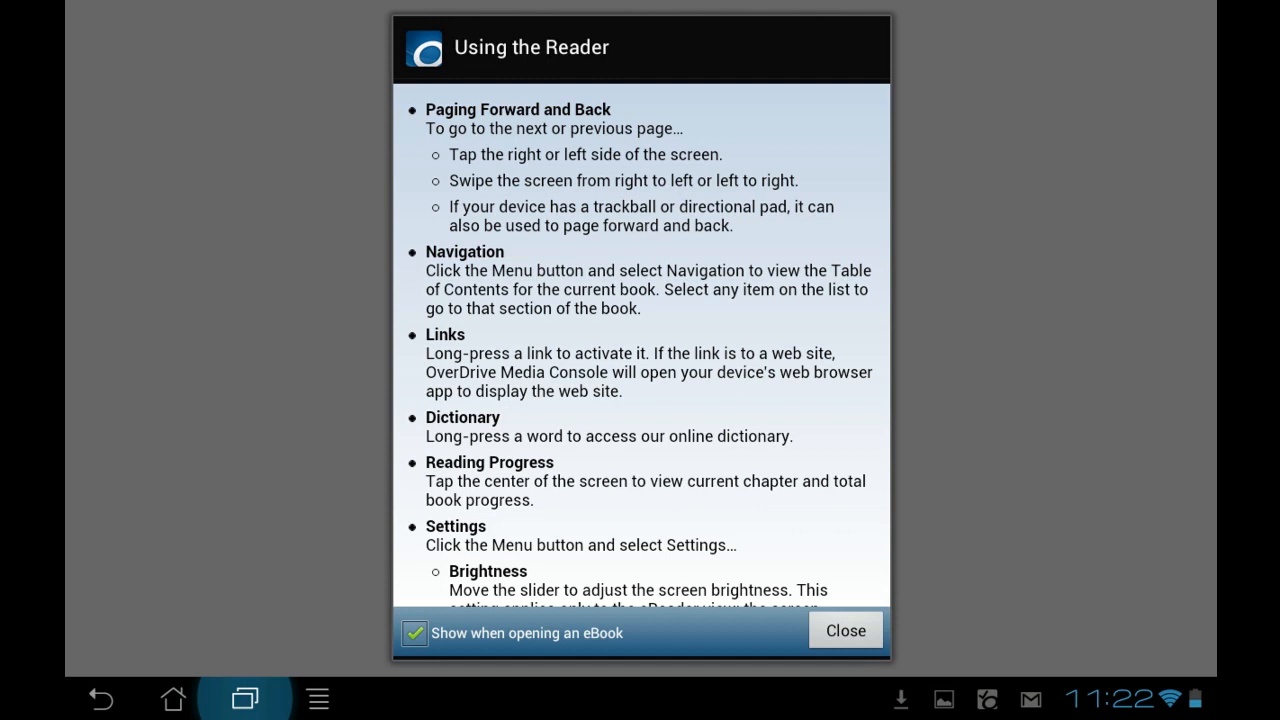
Close the Using the Reader tips and page to the Illinois chapter with the reader menu shown.
{"action": "left_click", "coordinate": [845, 630]}
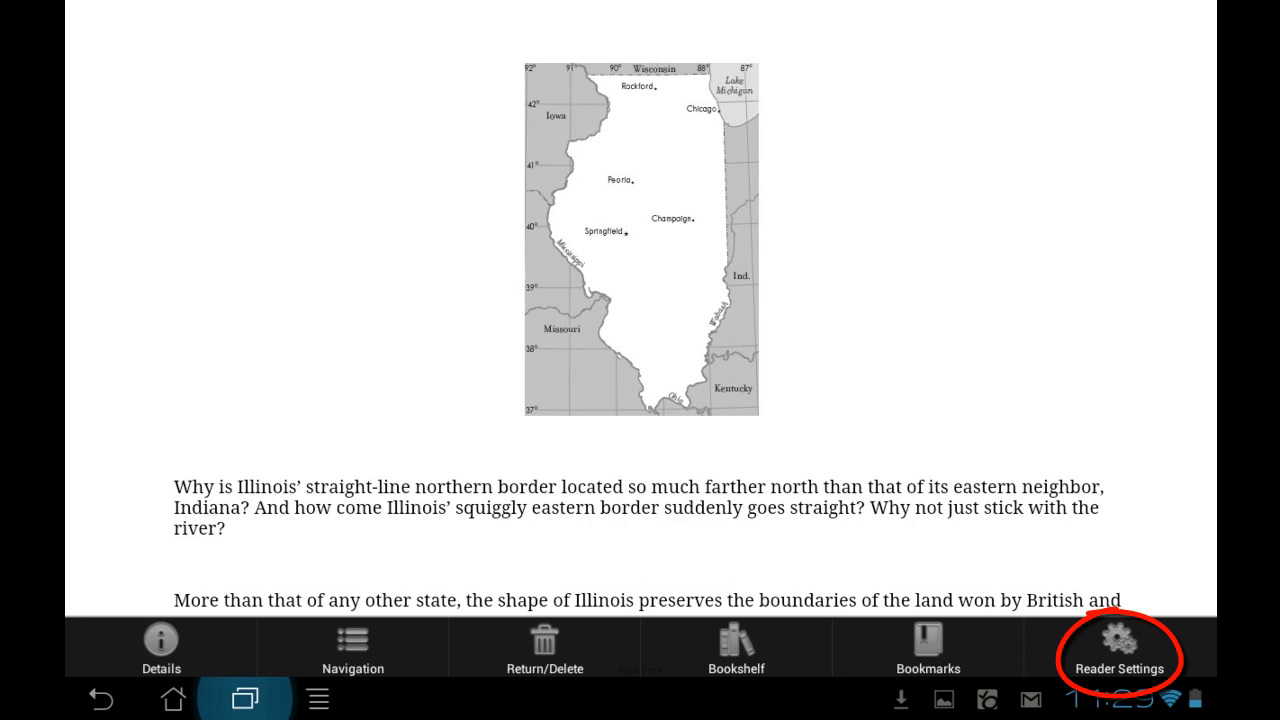
Page forward in the eBook to the Louisiana chapter map.
{"action": "left_click", "coordinate": [1119, 647]}
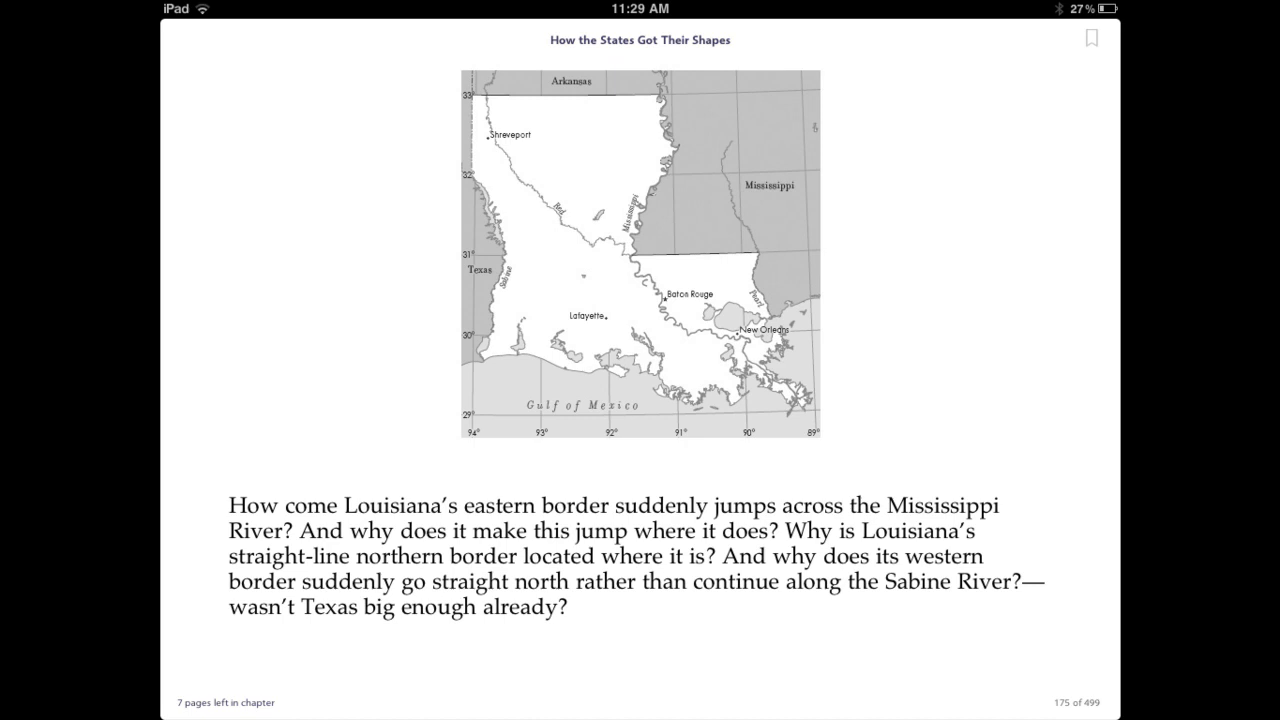
Return to NPL Mobile's AudioBooks listing and start a title search beginning with 'c'.
{"action": "left_click", "coordinate": [640, 250]}
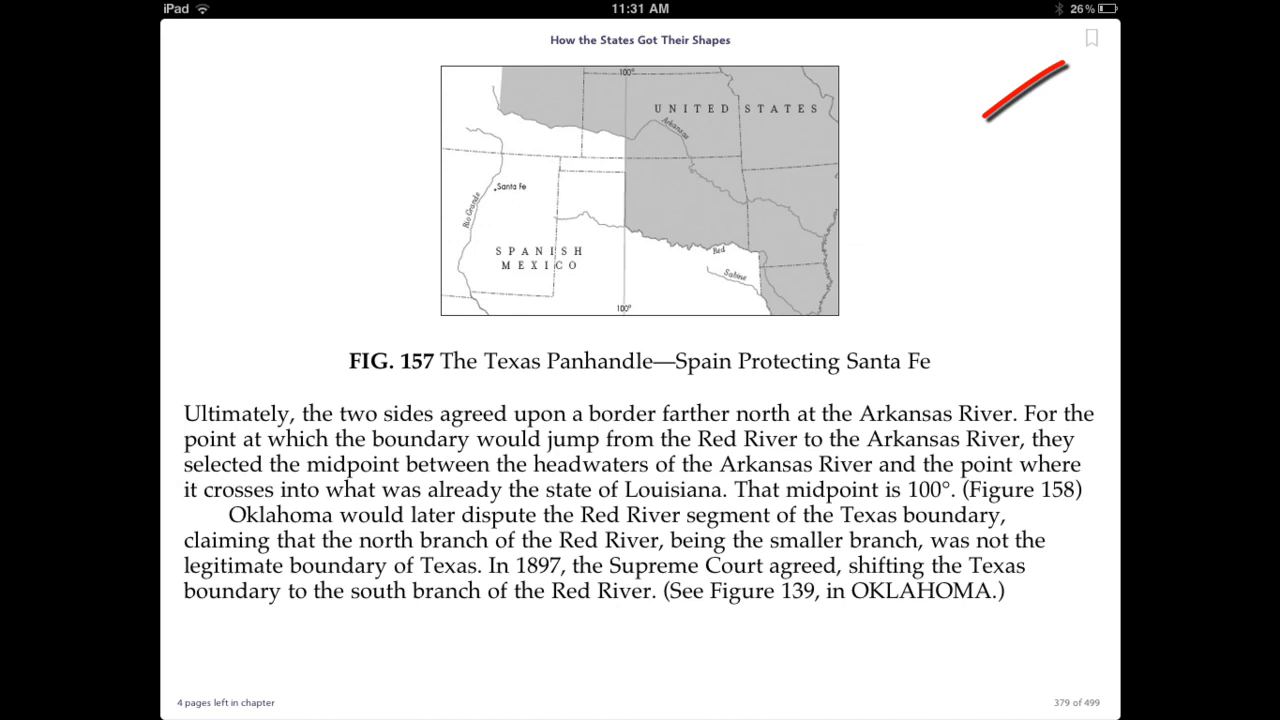
{"action": "left_click", "coordinate": [1090, 40]}
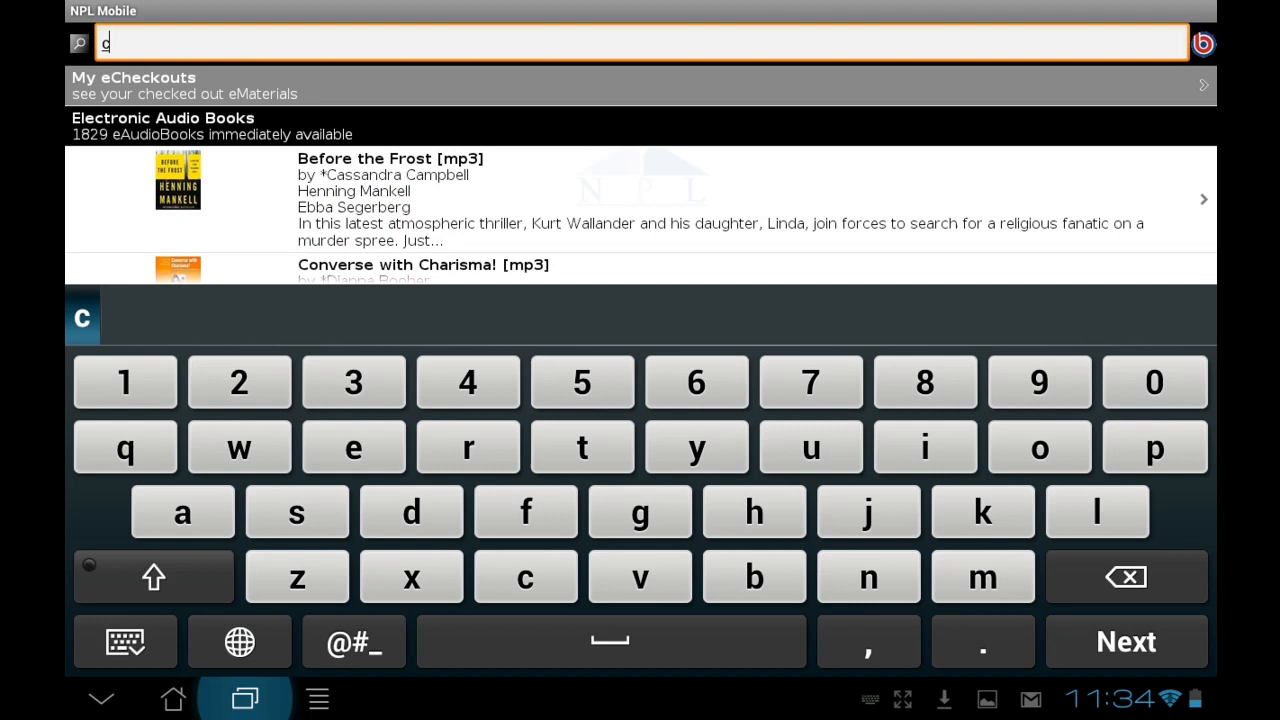
Check out 'Converse with Charisma!' and load it in the player at Part 1.
{"action": "left_click", "coordinate": [423, 264]}
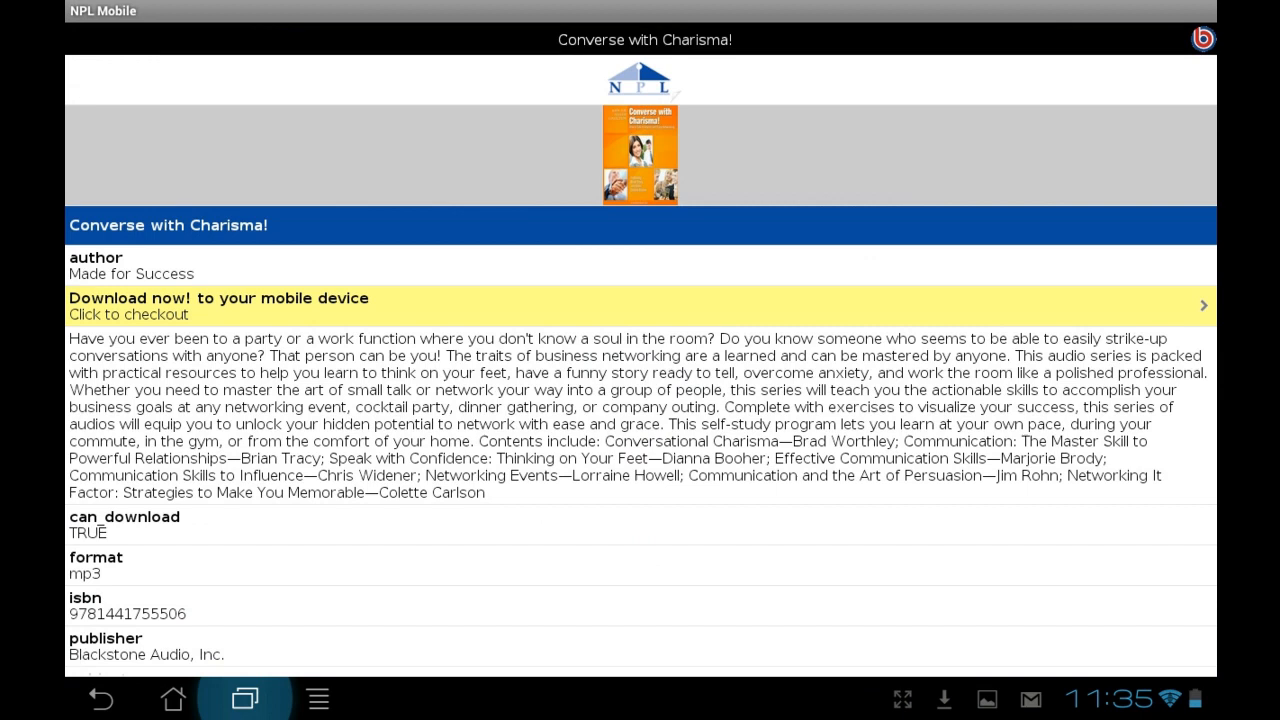
{"action": "left_click", "coordinate": [640, 305]}
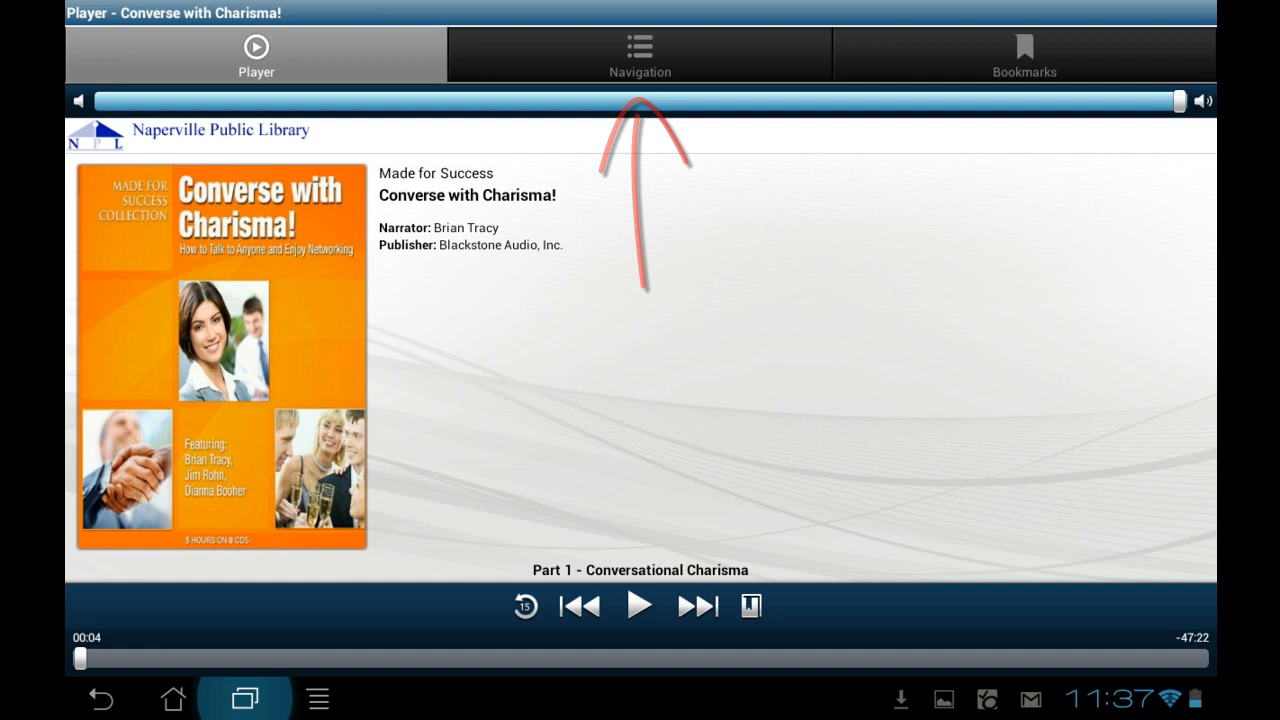
View the audiobook's six parts, then its saved bookmark at Part 1, 00:05.
{"action": "left_click", "coordinate": [639, 54]}
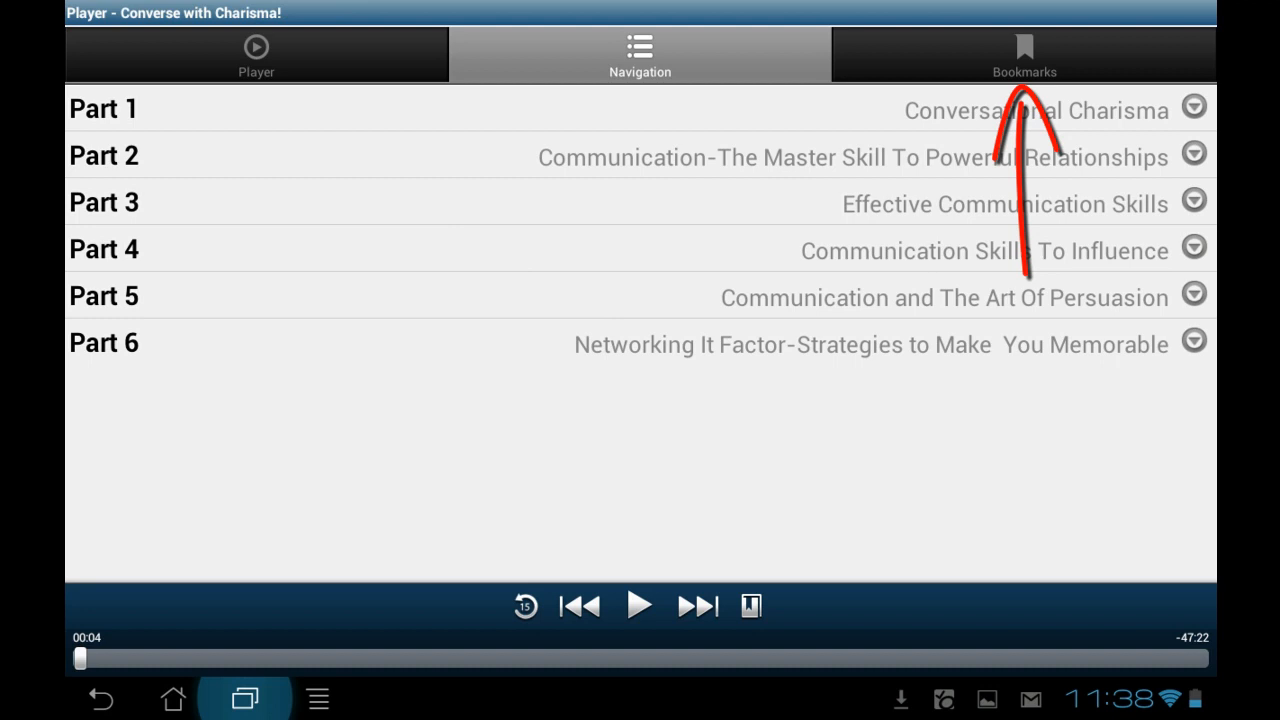
{"action": "left_click", "coordinate": [1023, 54]}
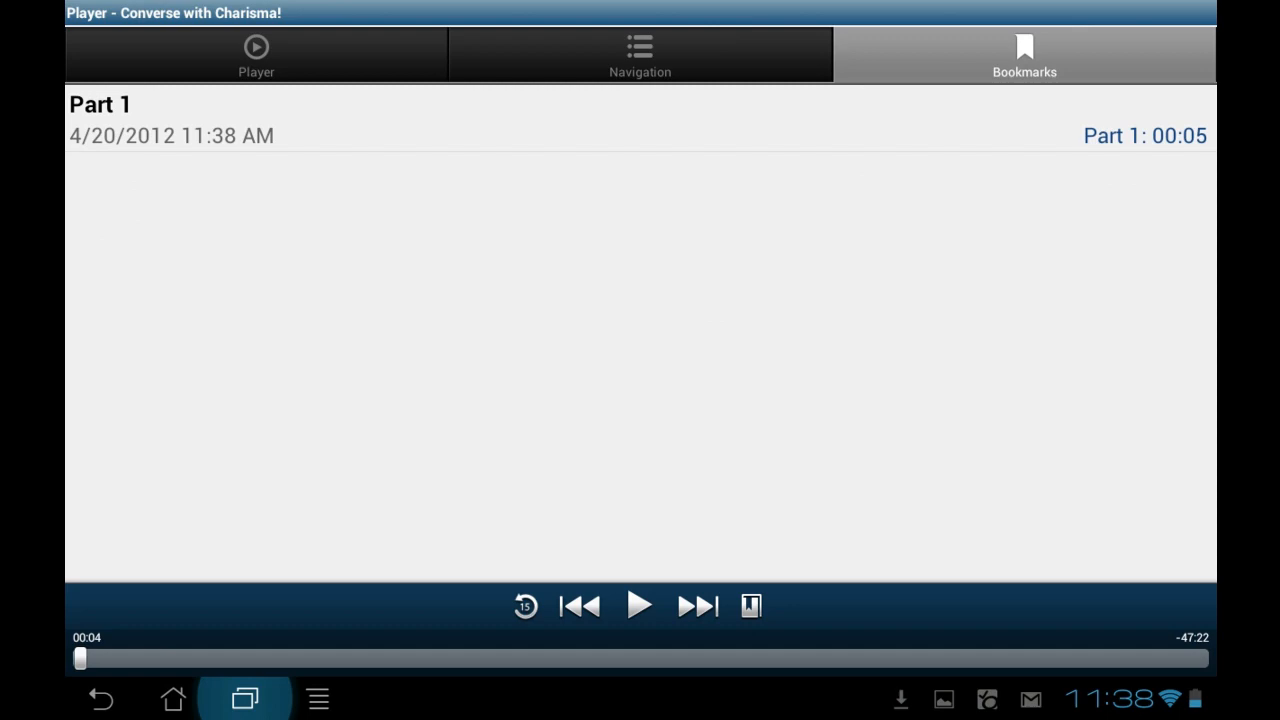